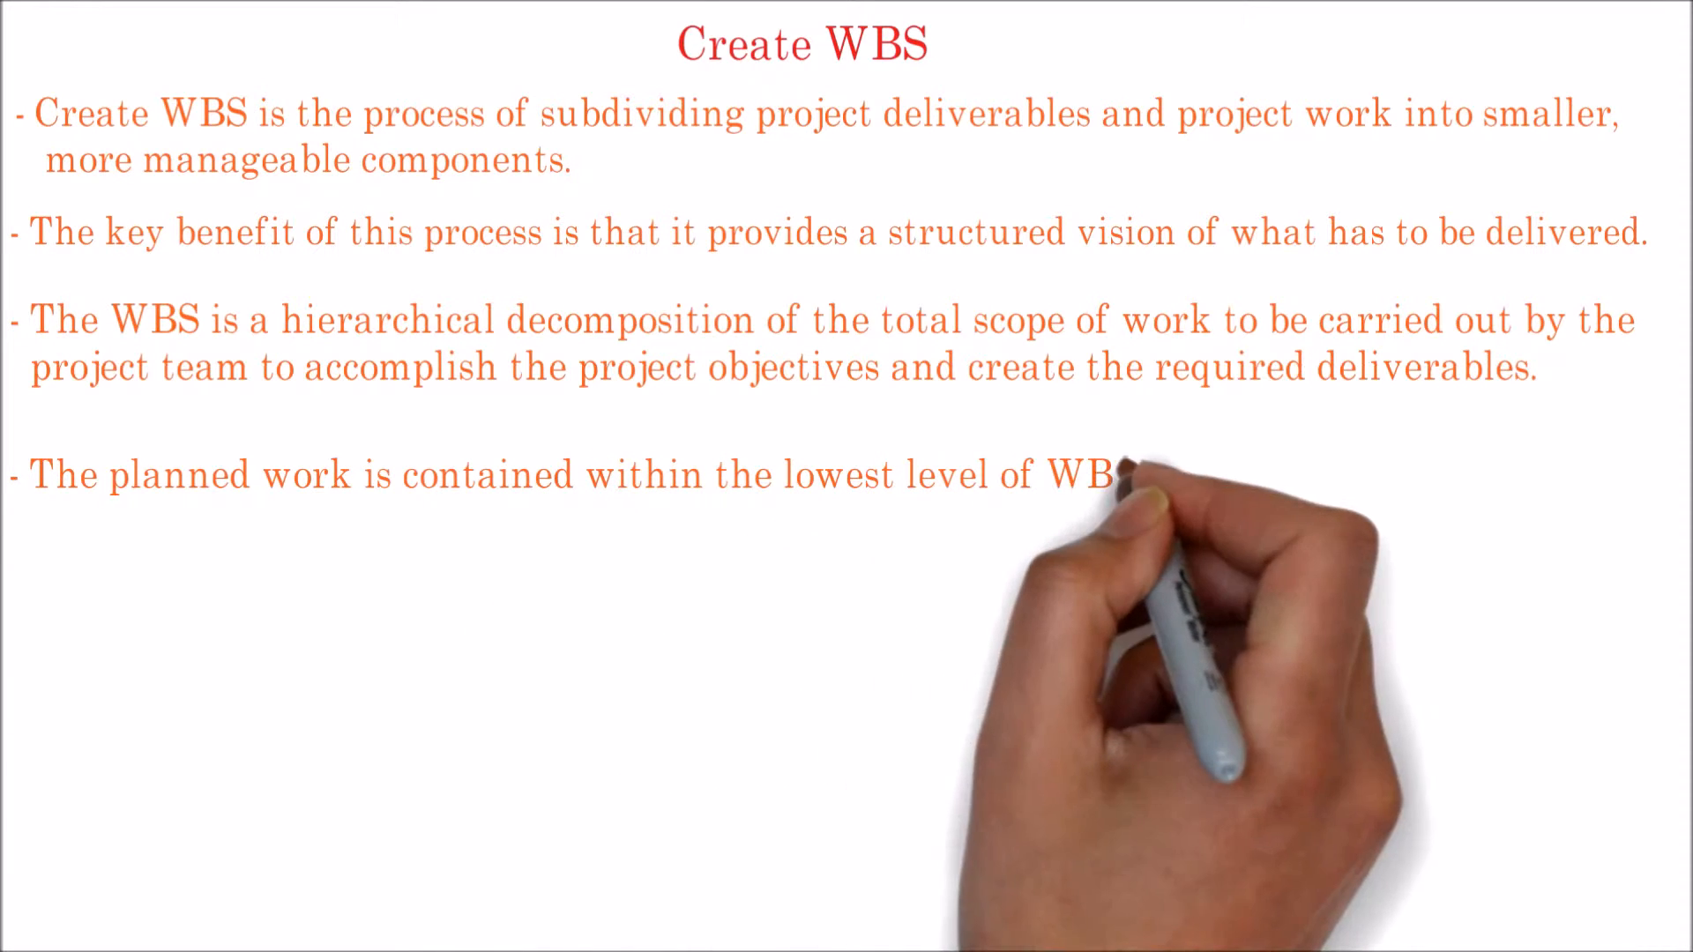
pyautogui.write('components, which are called "work packages".')
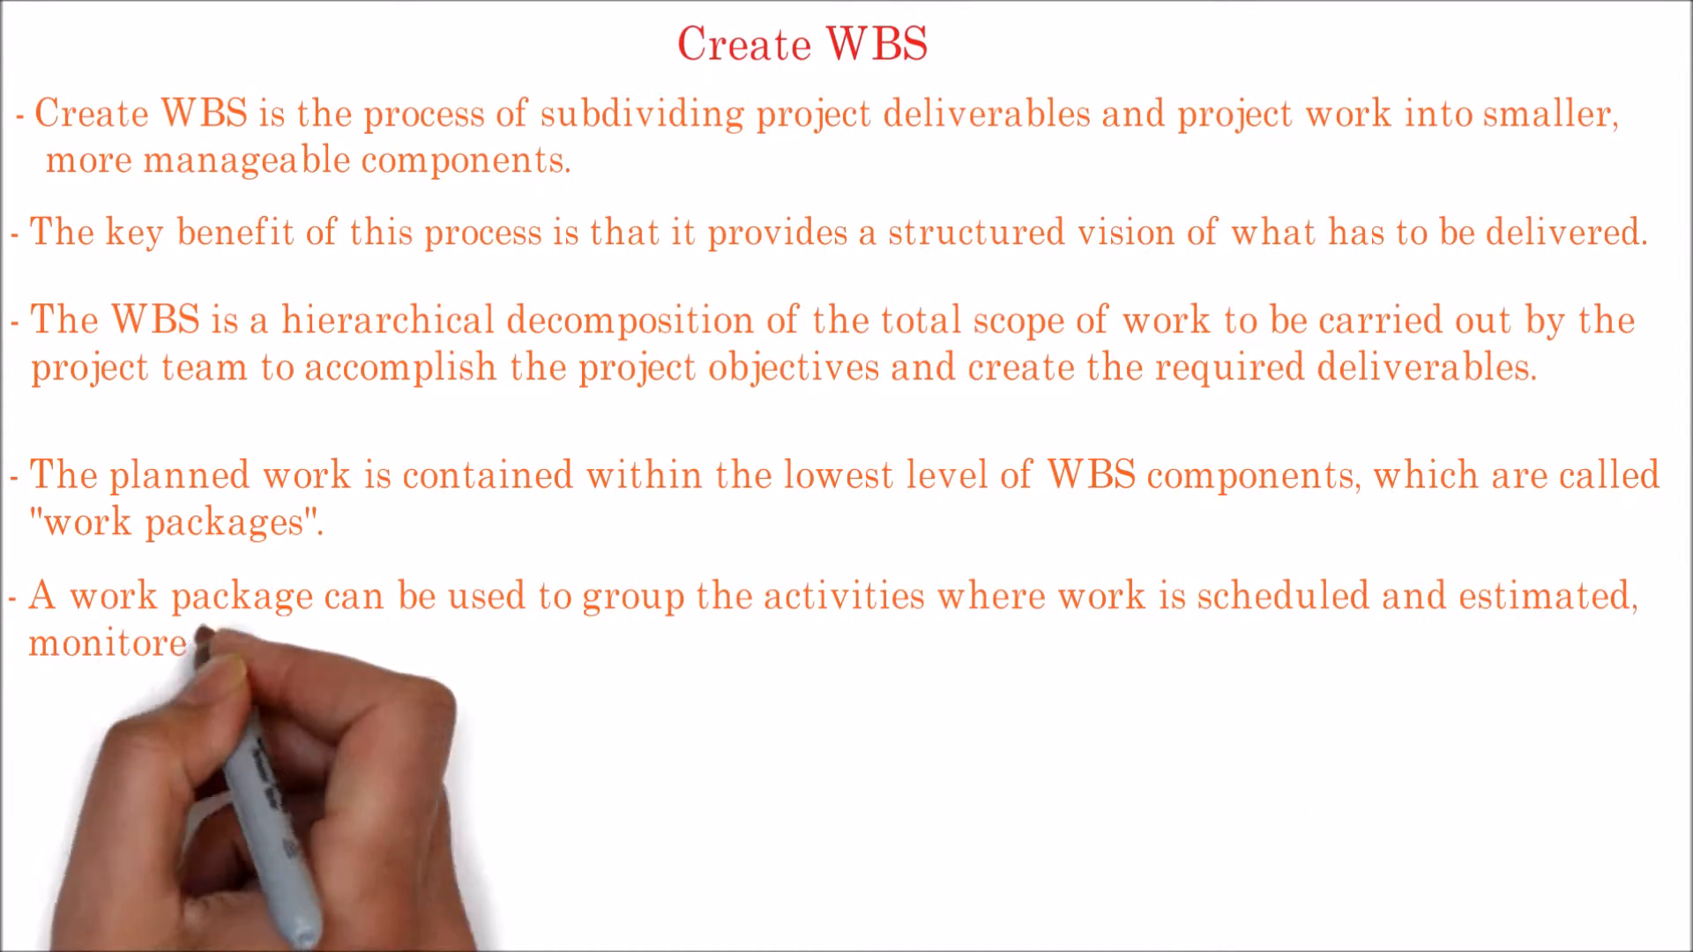
pyautogui.write('d and controlled.')
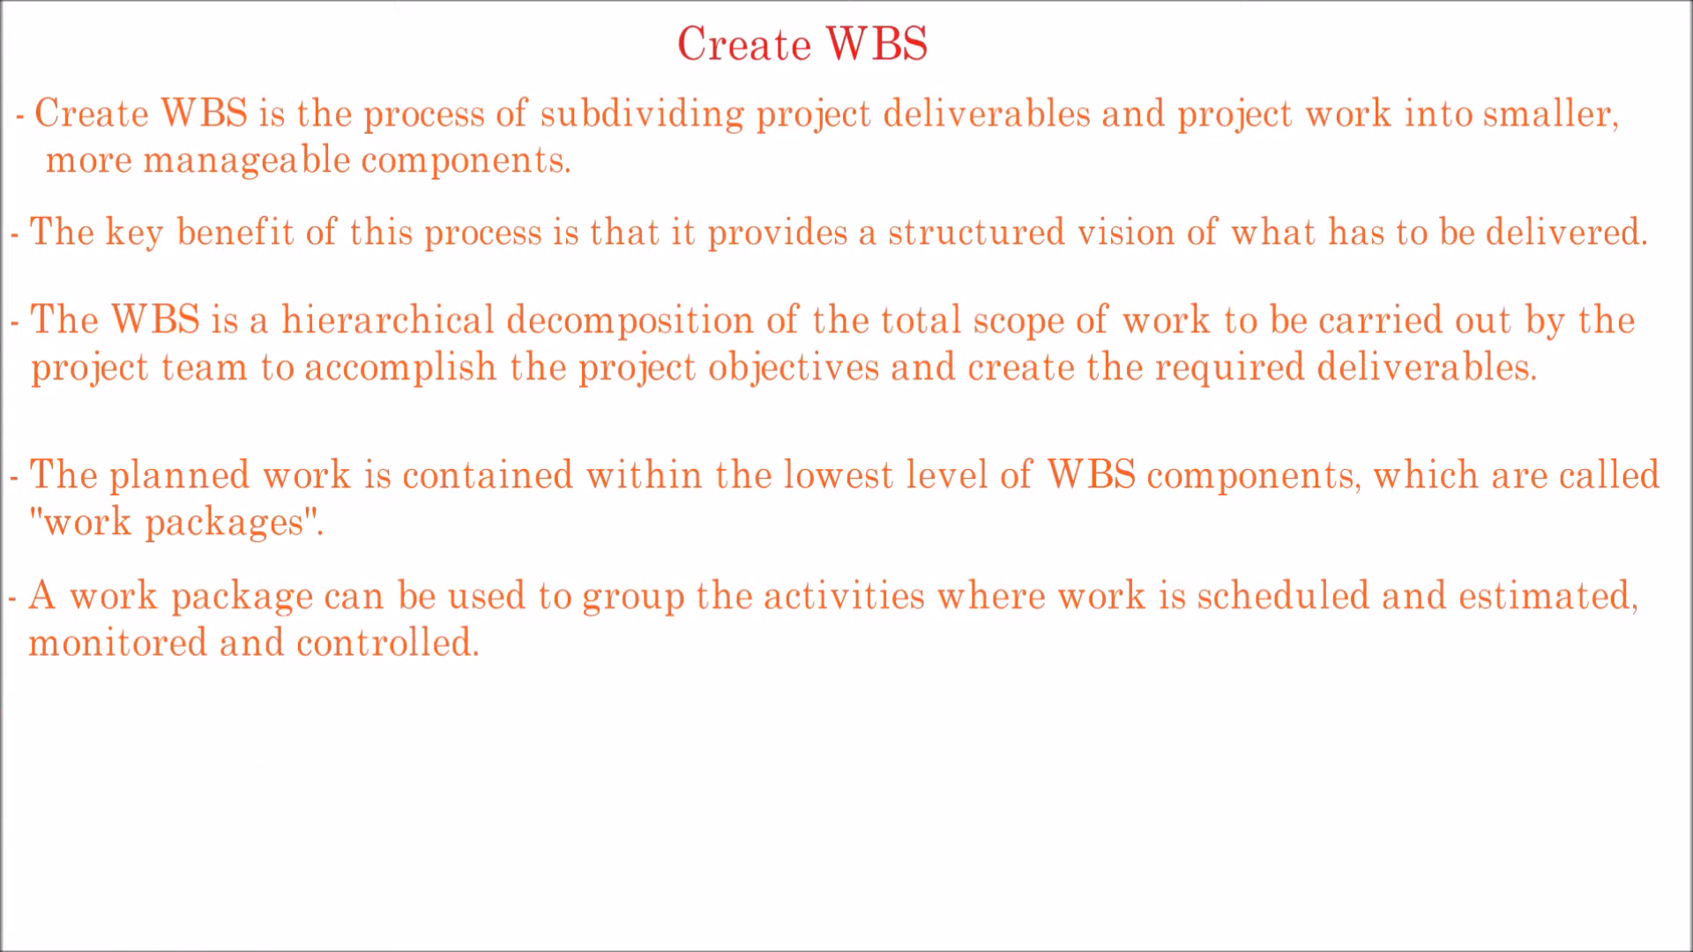